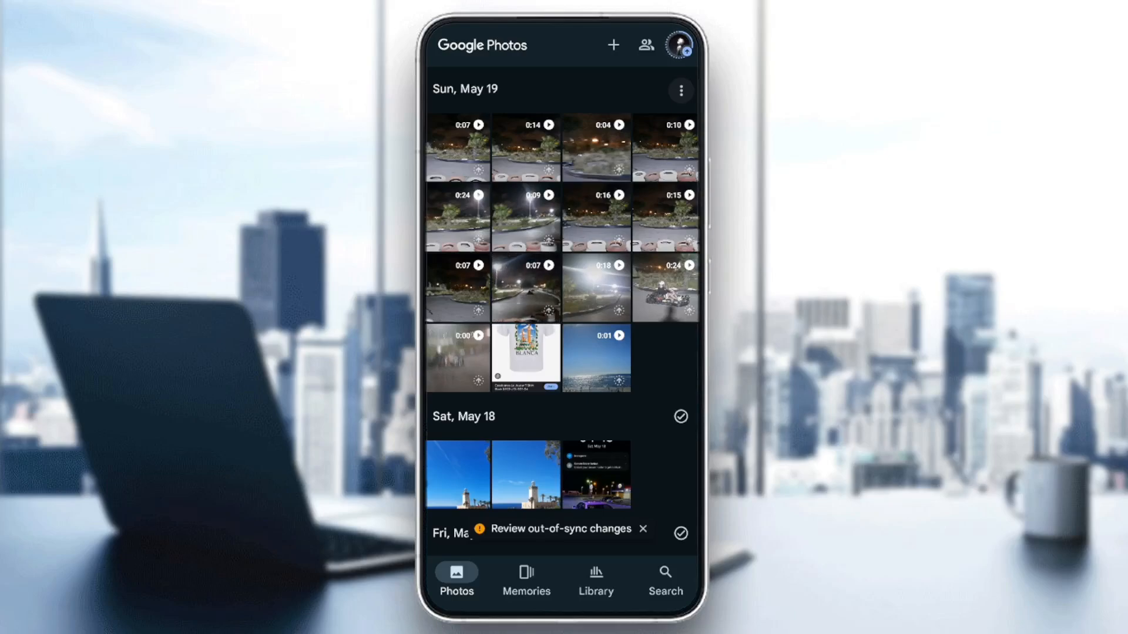
Step: Open Manage storage from the profile avatar, showing 9.0 GB of 15 GB used
click(681, 44)
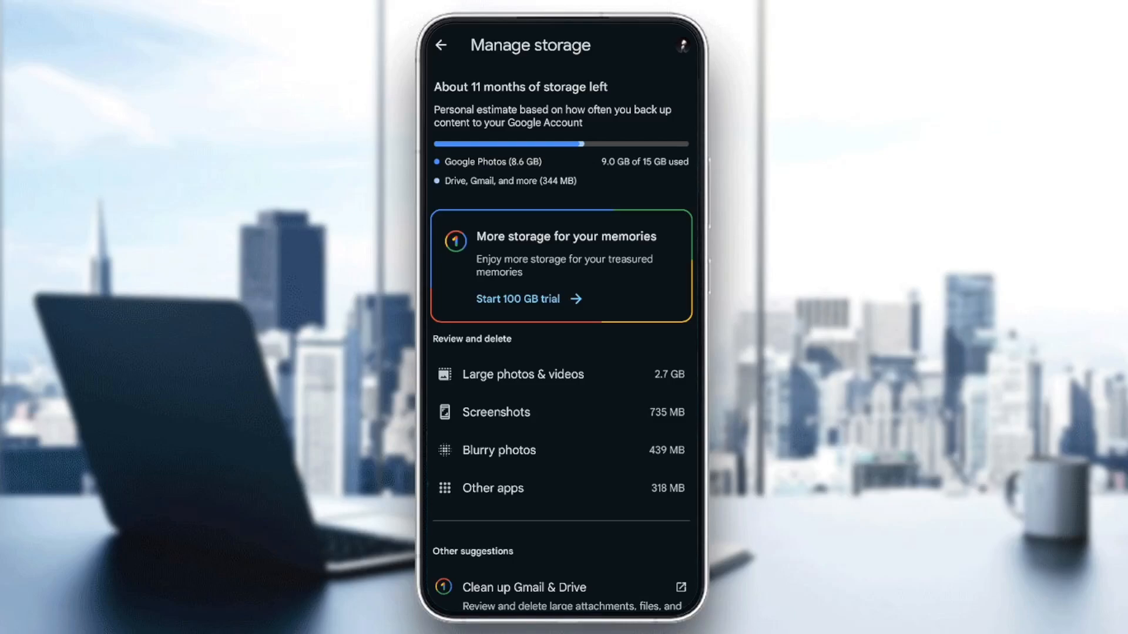
Step: Start the Google One 100 GB one-month trial, reaching Google Play's add-payment-method sheet
scroll(down, 3)
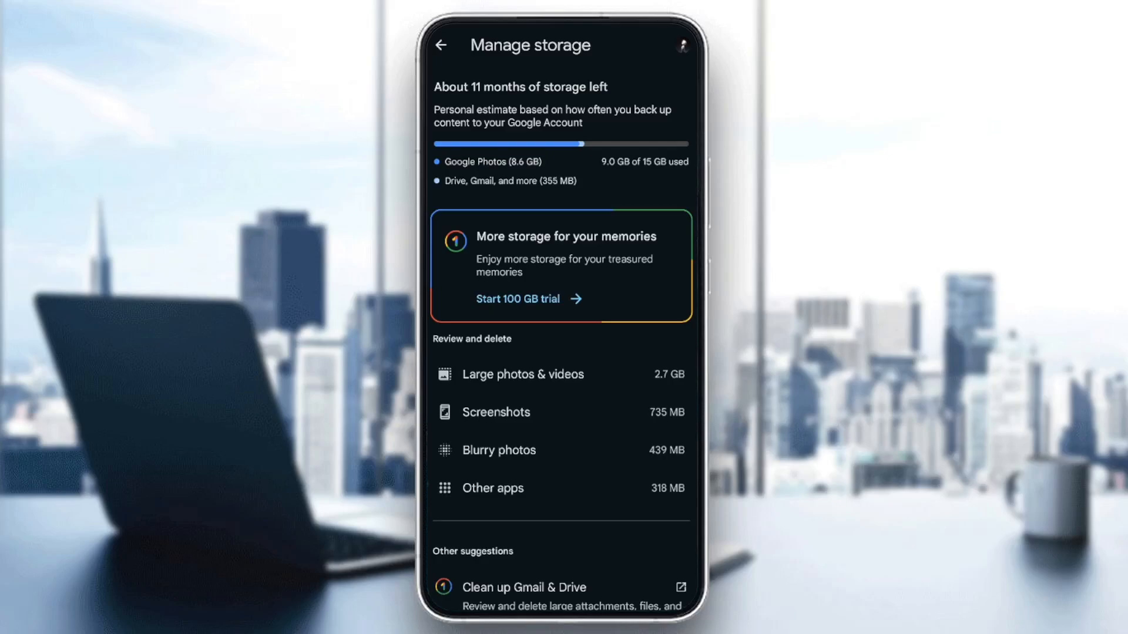
scroll(down, 3)
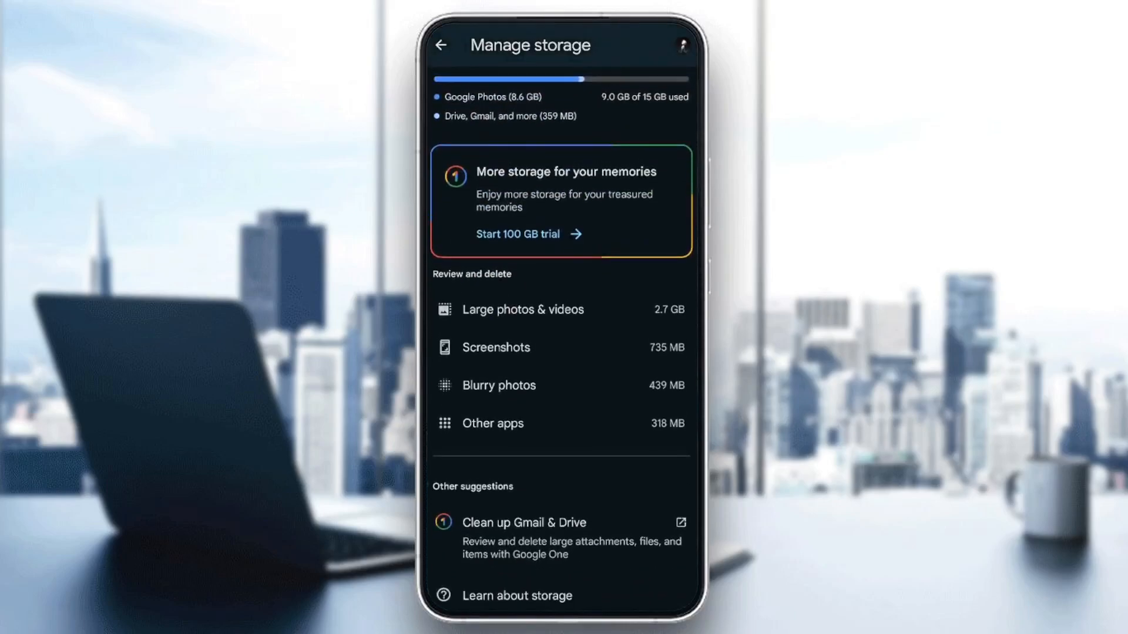
click(518, 234)
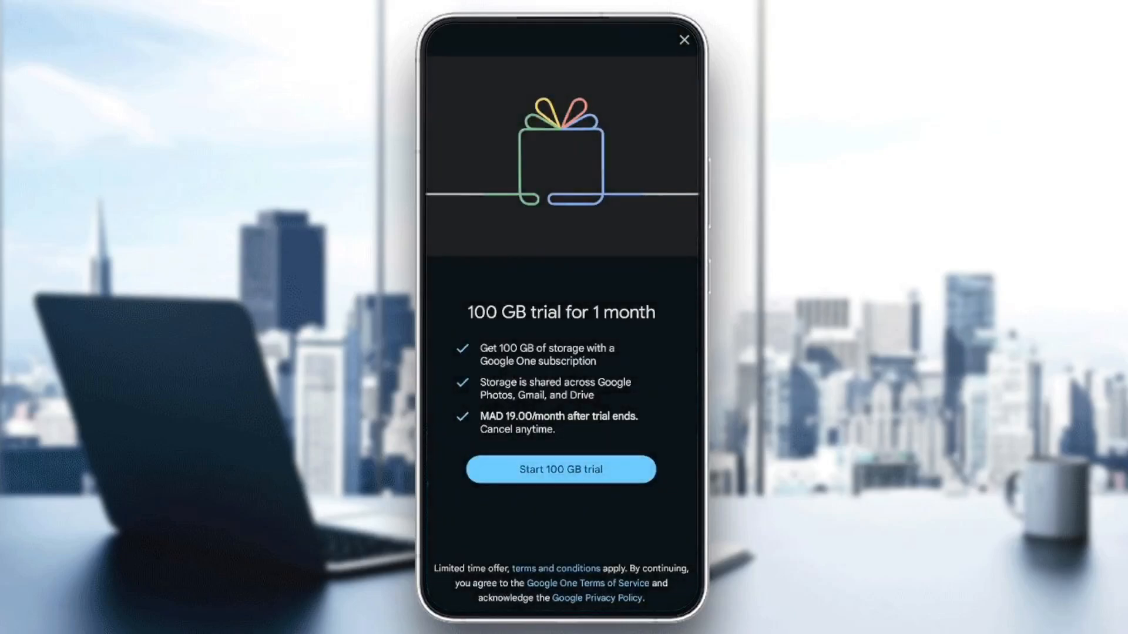
click(561, 470)
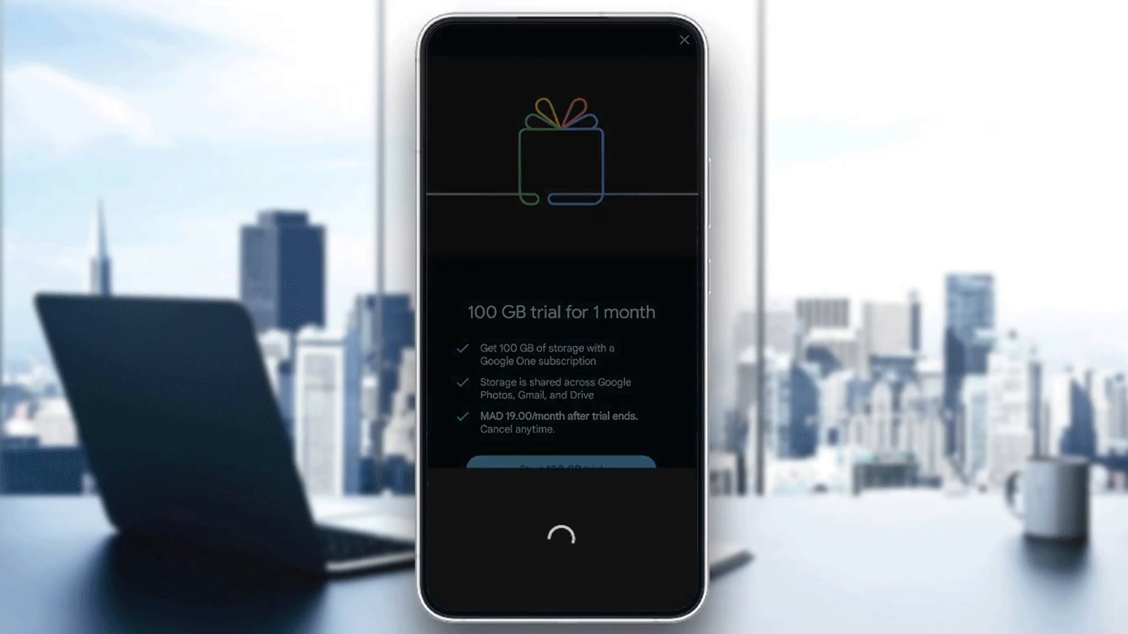
click(561, 469)
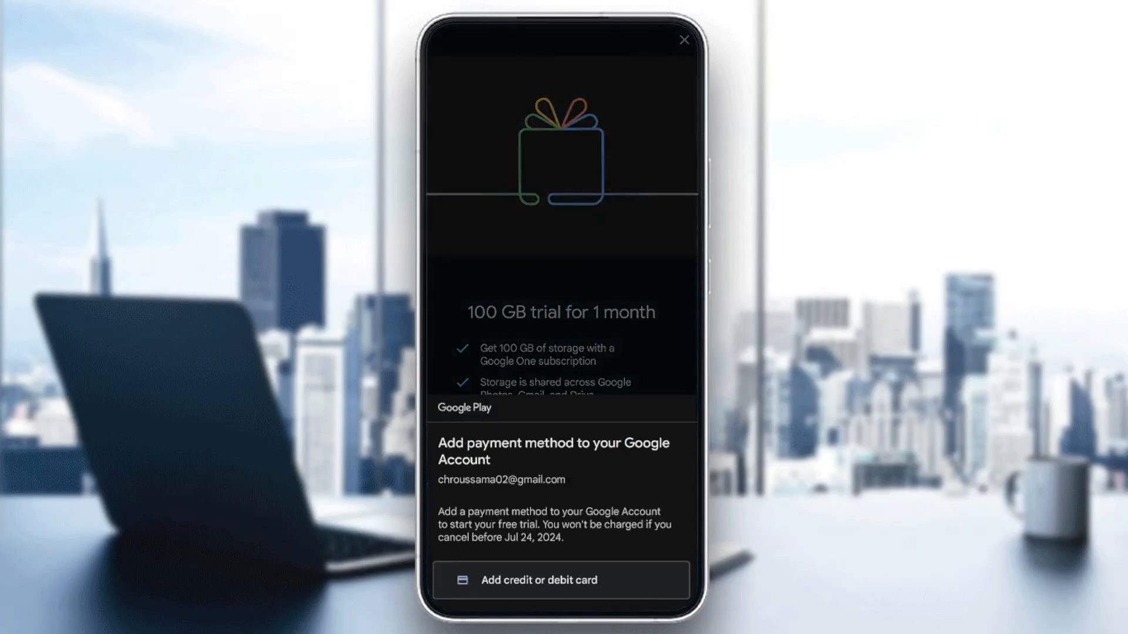